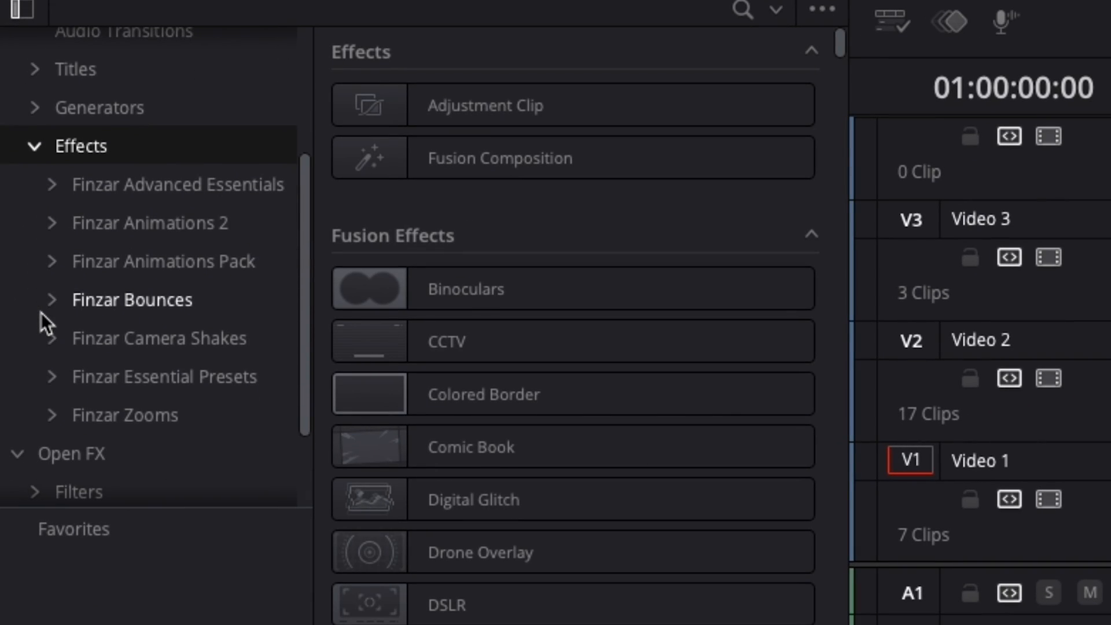
- Expand Finzar Bounces to Bounce Slides › Down, listing the Down Bounce presets
{"action": "left_click", "coordinate": [130, 298]}
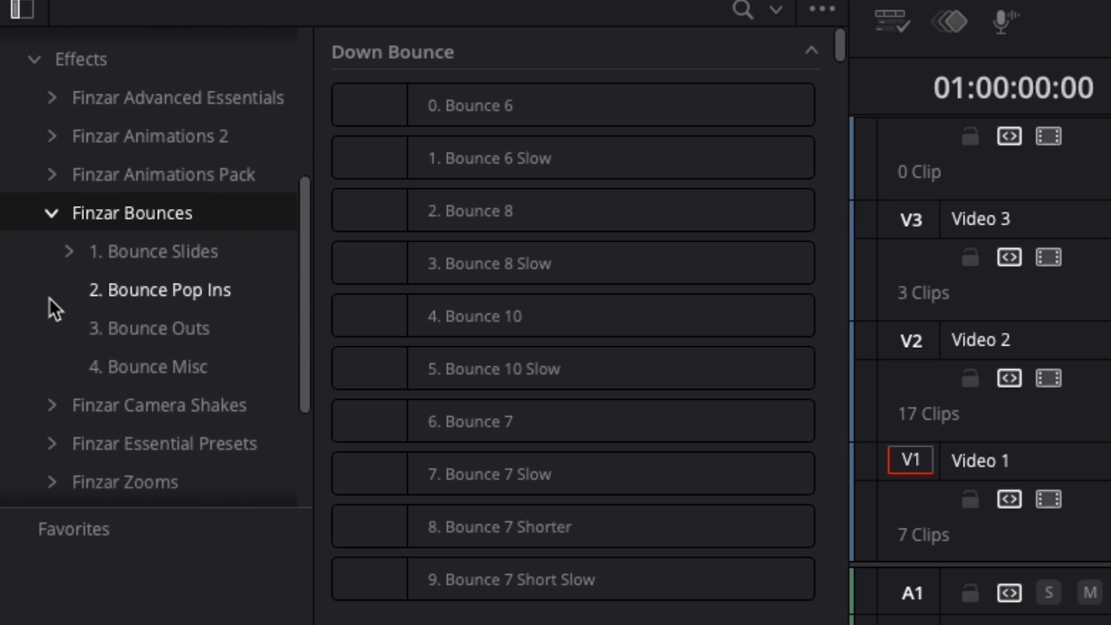
{"action": "scroll", "scroll_direction": "down", "scroll_amount": 3}
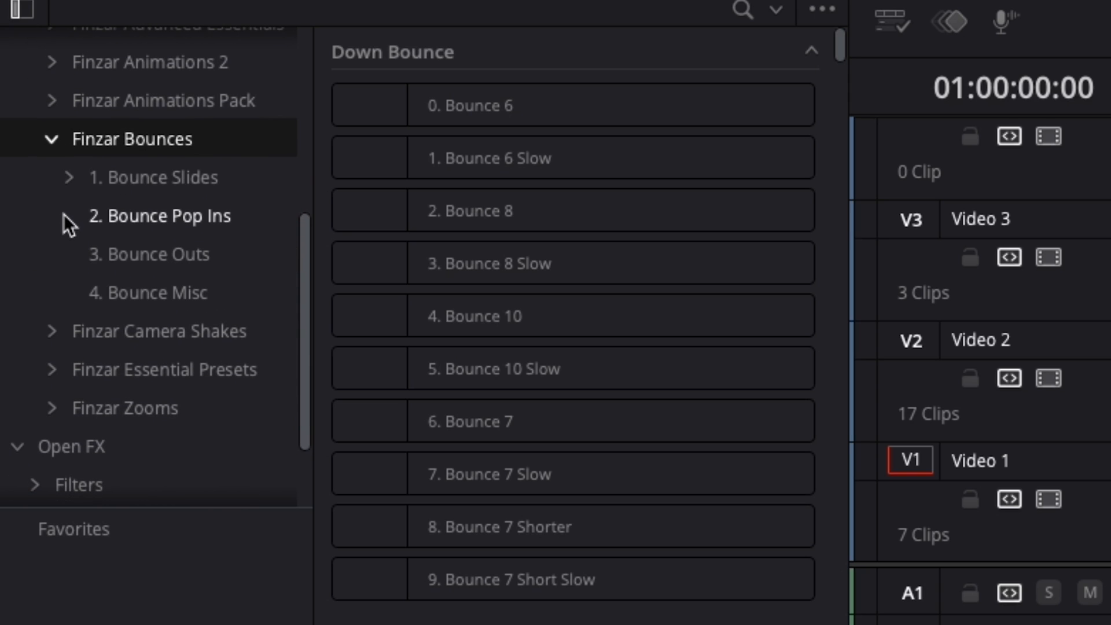
{"action": "left_click", "coordinate": [149, 253]}
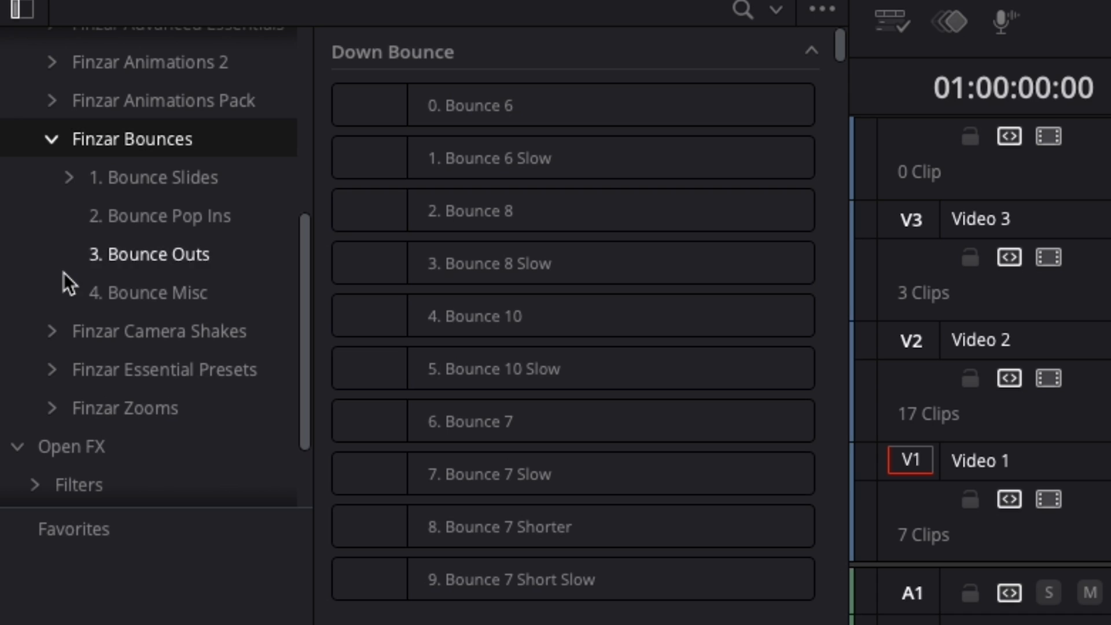
{"action": "left_click", "coordinate": [69, 178]}
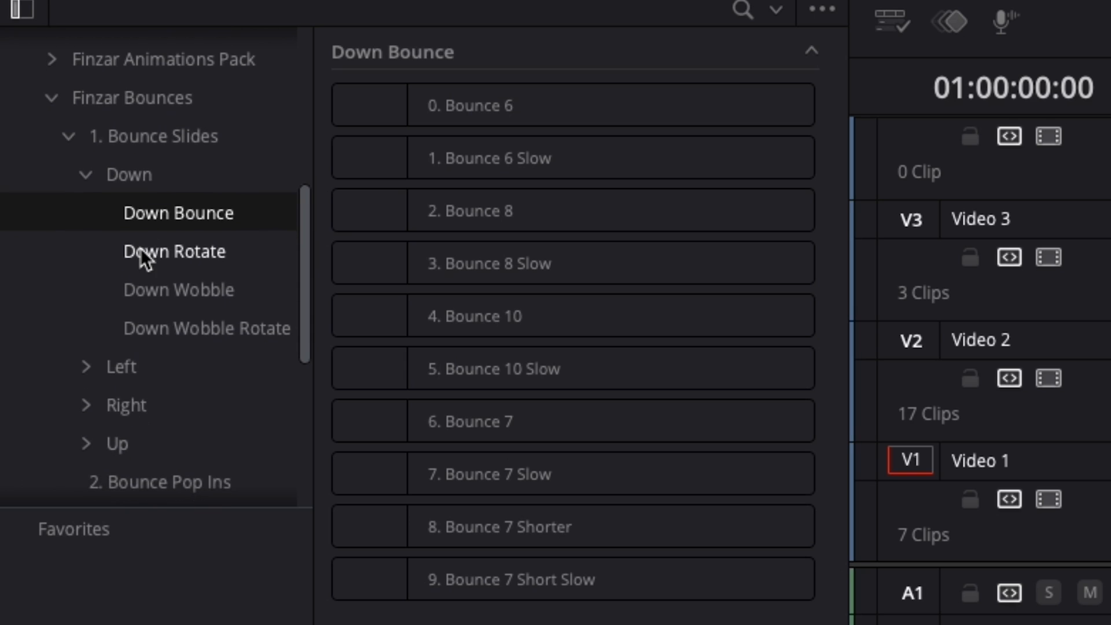
- Browse the Down Rotate and Down Wobble folders toward the Wobble Rotate 7 Slow preset
{"action": "left_click", "coordinate": [174, 251]}
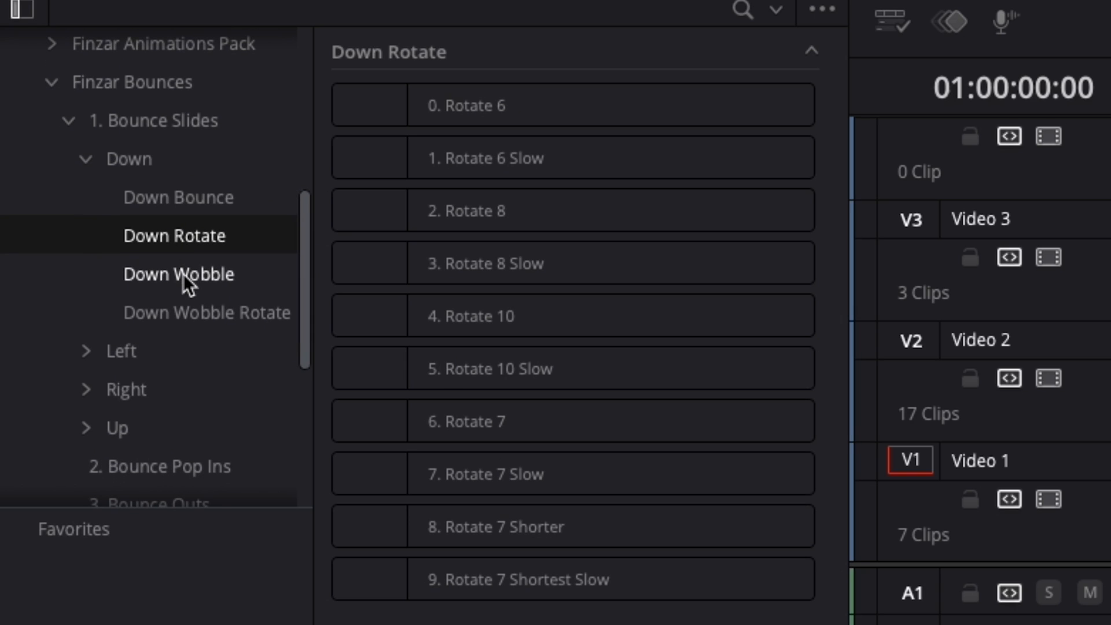
{"action": "left_click", "coordinate": [206, 312]}
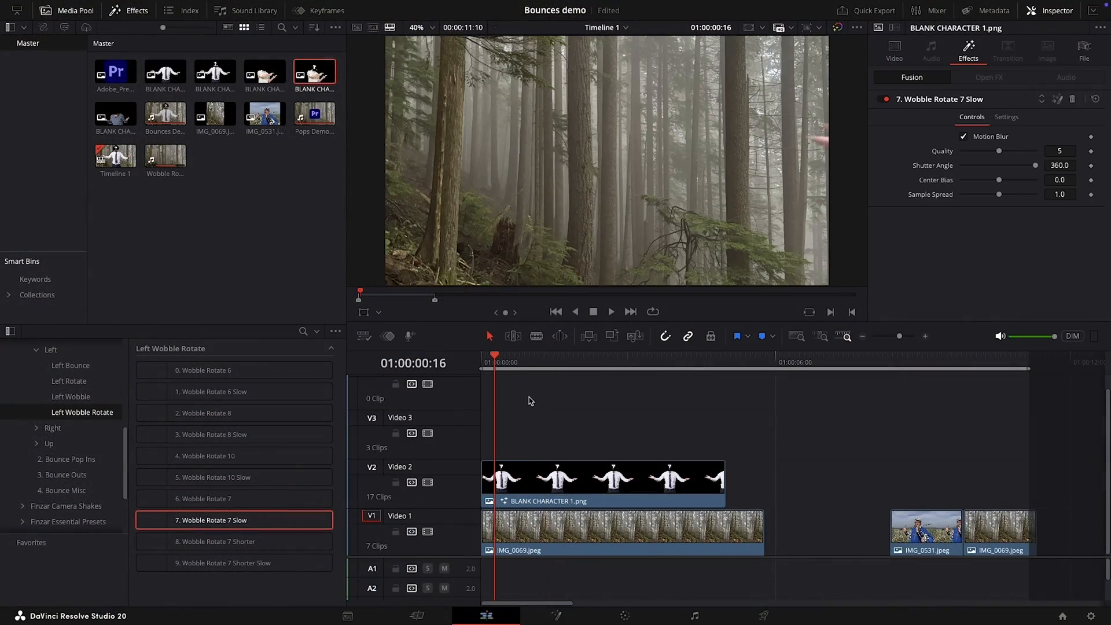
- Show the 2. Bounce Pop Ins presets such as Big Bounce In and Fast Wobble
{"action": "left_click", "coordinate": [610, 311]}
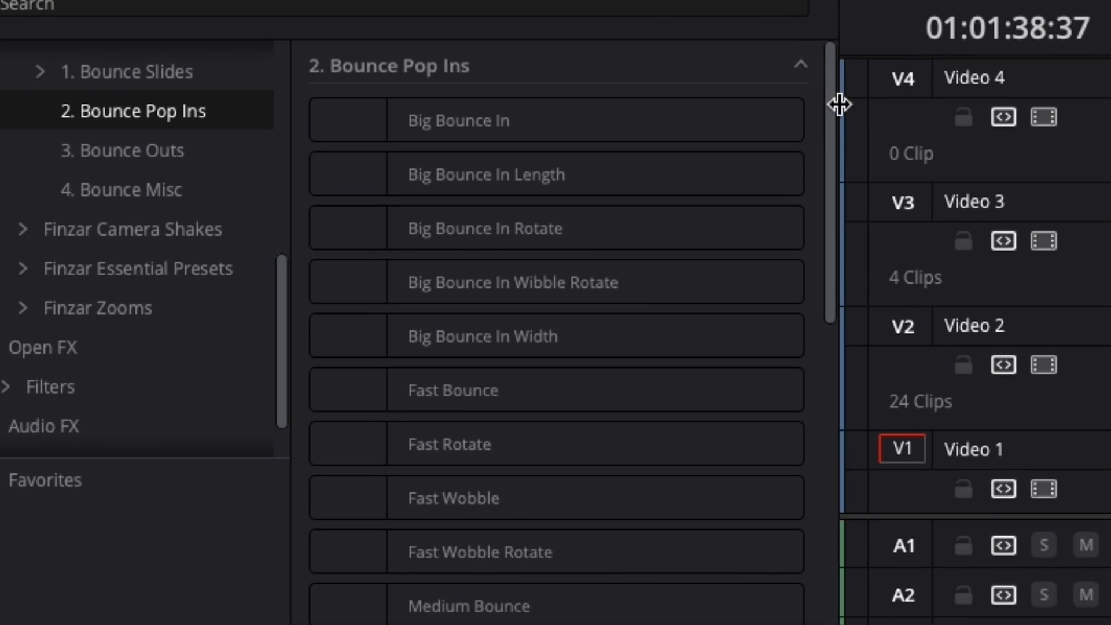
- Apply Fast Wobble to the Premiere Pro logo clip on V2 and search 'transform'
{"action": "scroll", "scroll_direction": "down", "scroll_amount": 3}
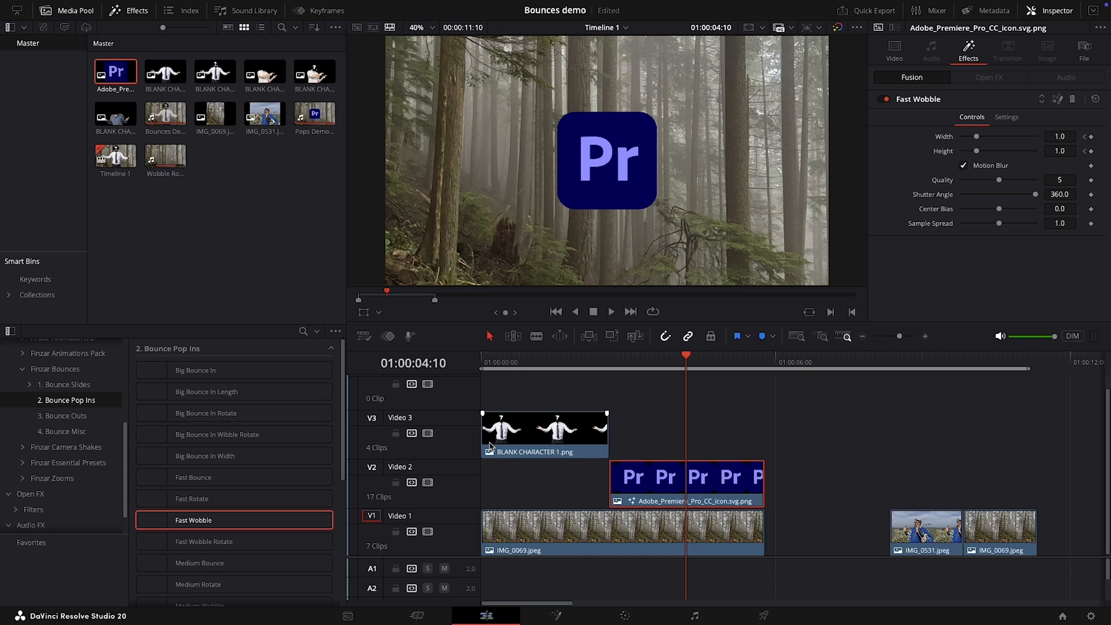
{"action": "type", "text": "transform"}
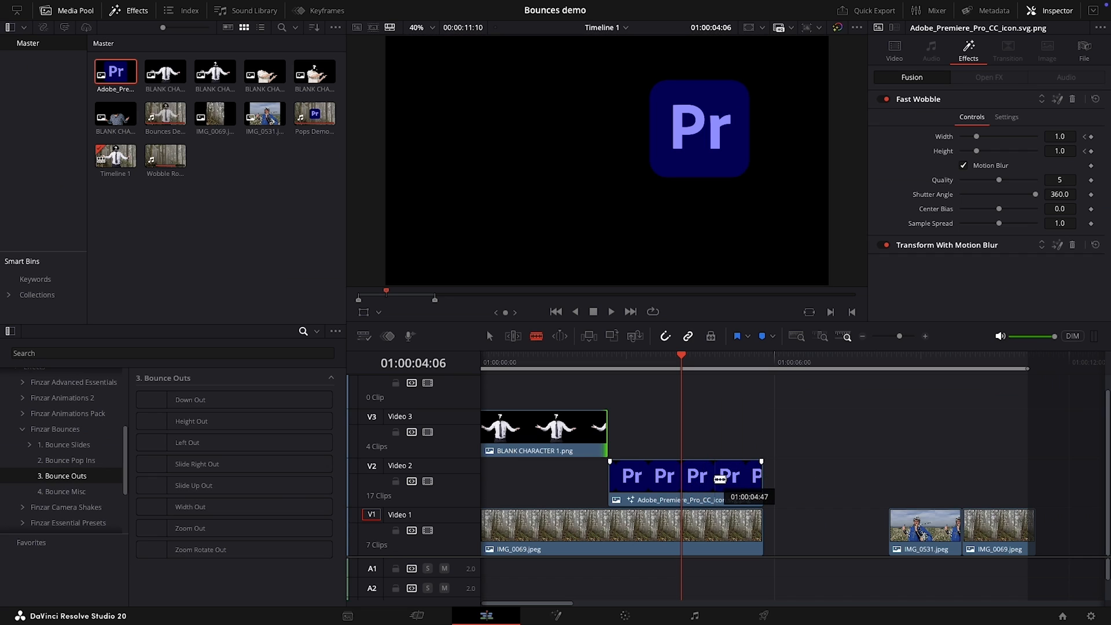
- Handle the logo clip's short tail piece via its context menu, then show Bounce Transitions
{"action": "right_click", "coordinate": [722, 488]}
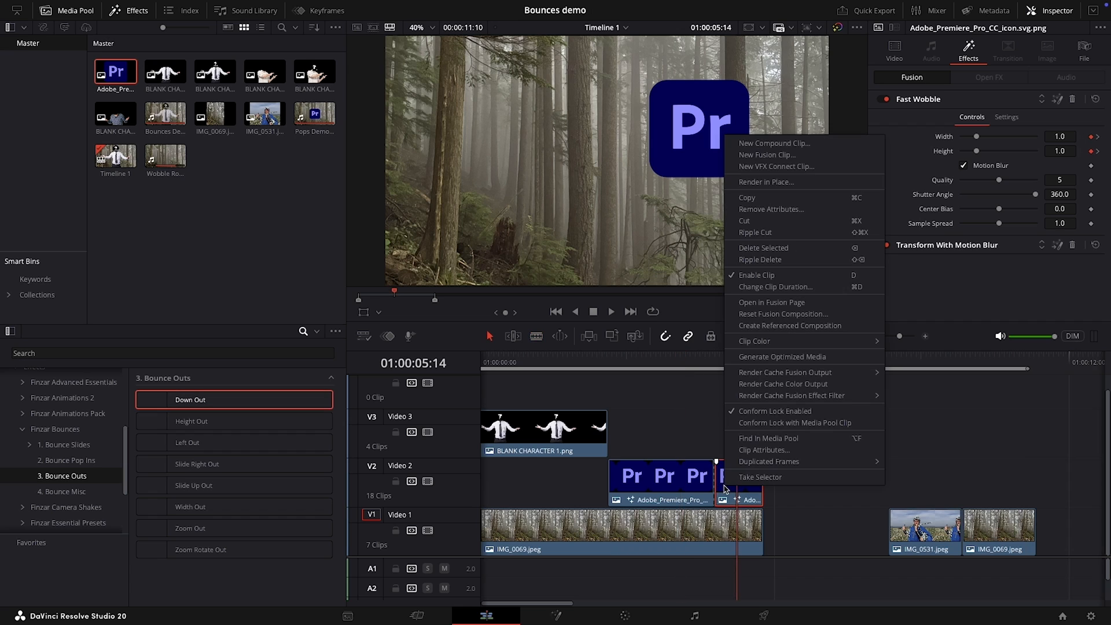
{"action": "mouse_move", "coordinate": [763, 248]}
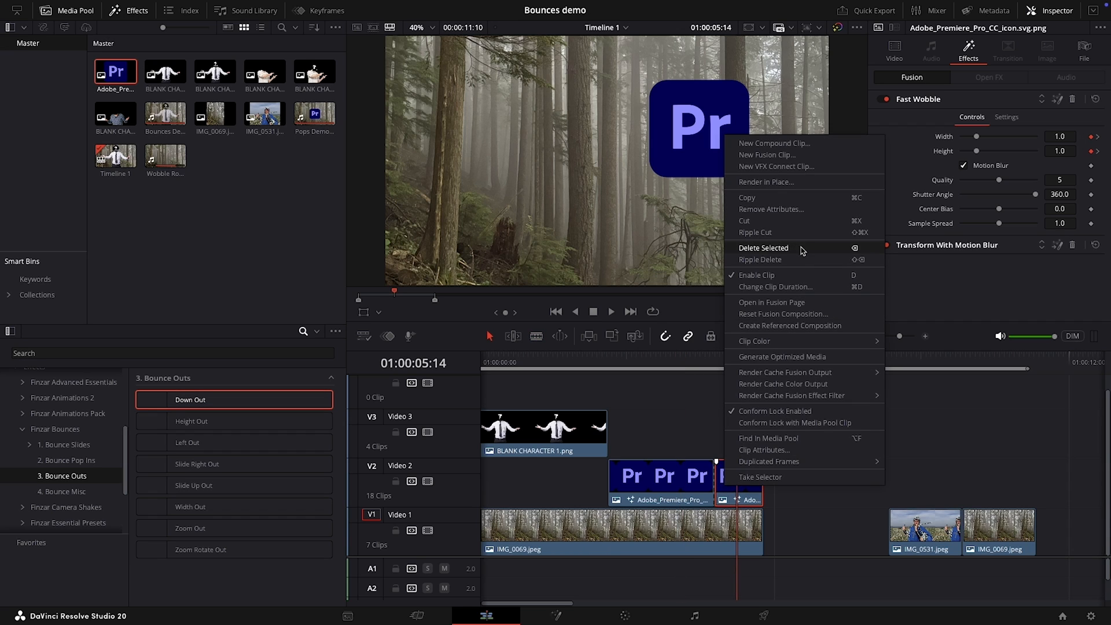
{"action": "left_click", "coordinate": [766, 154]}
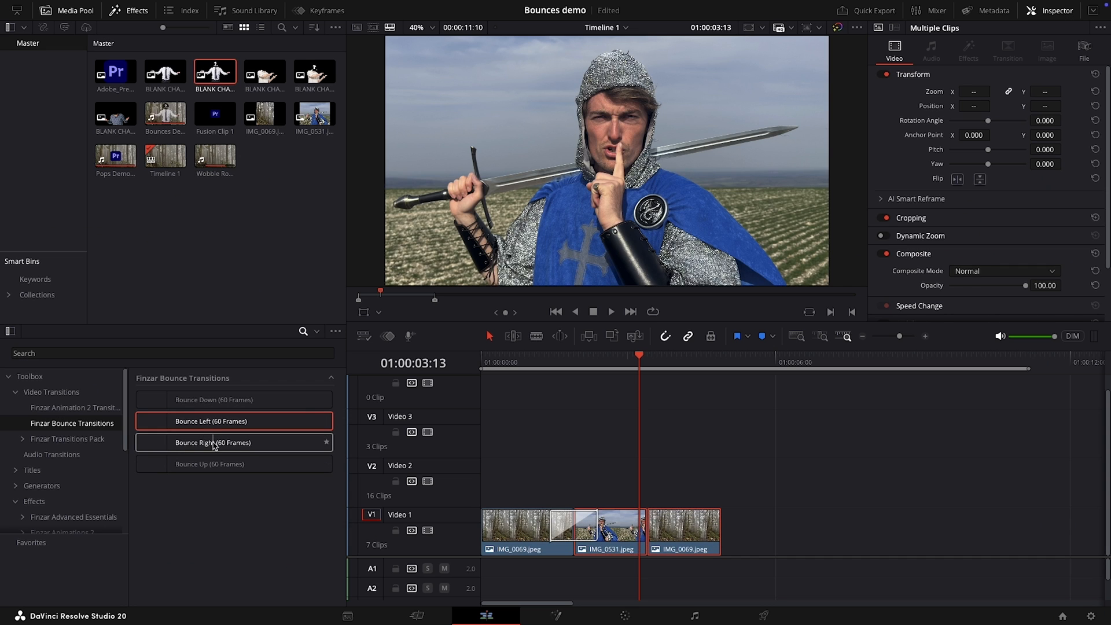
- Place Bounce Right (60 Frames) on the V1 cut and load storezar.com in the browser
{"action": "left_click", "coordinate": [213, 442]}
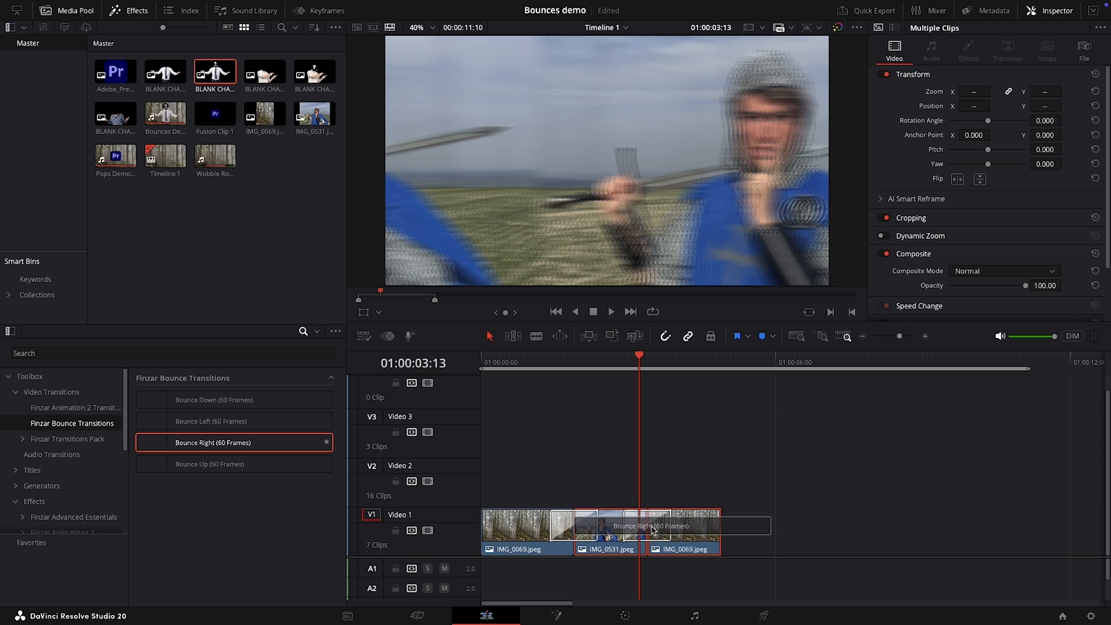
{"action": "left_click", "coordinate": [548, 357]}
{"action": "type", "text": "www.storezar."}
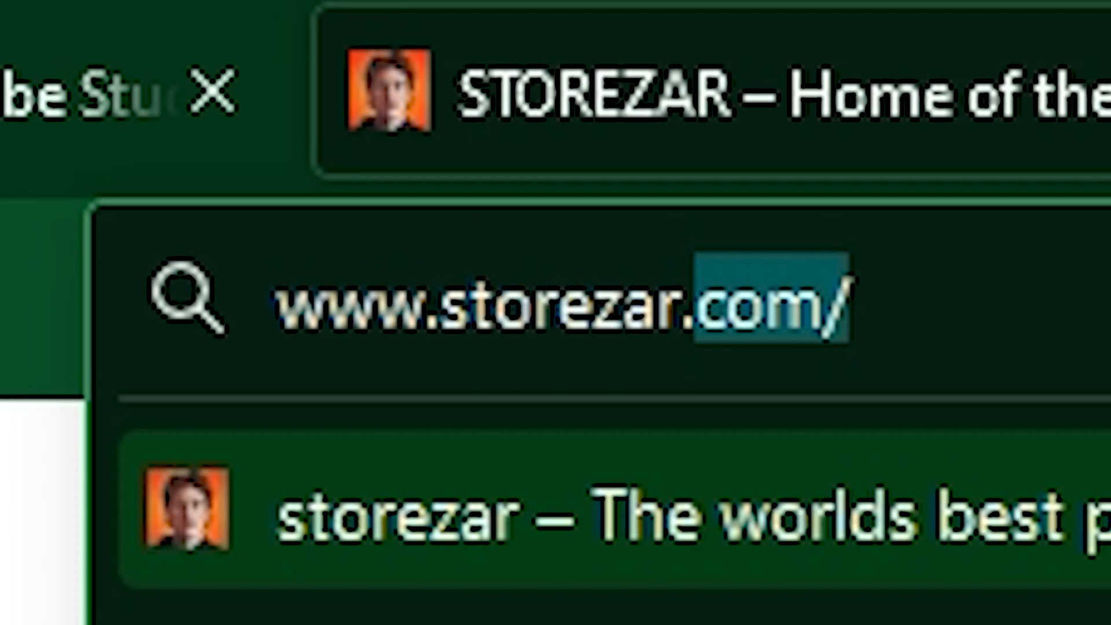
{"action": "key", "text": "Enter"}
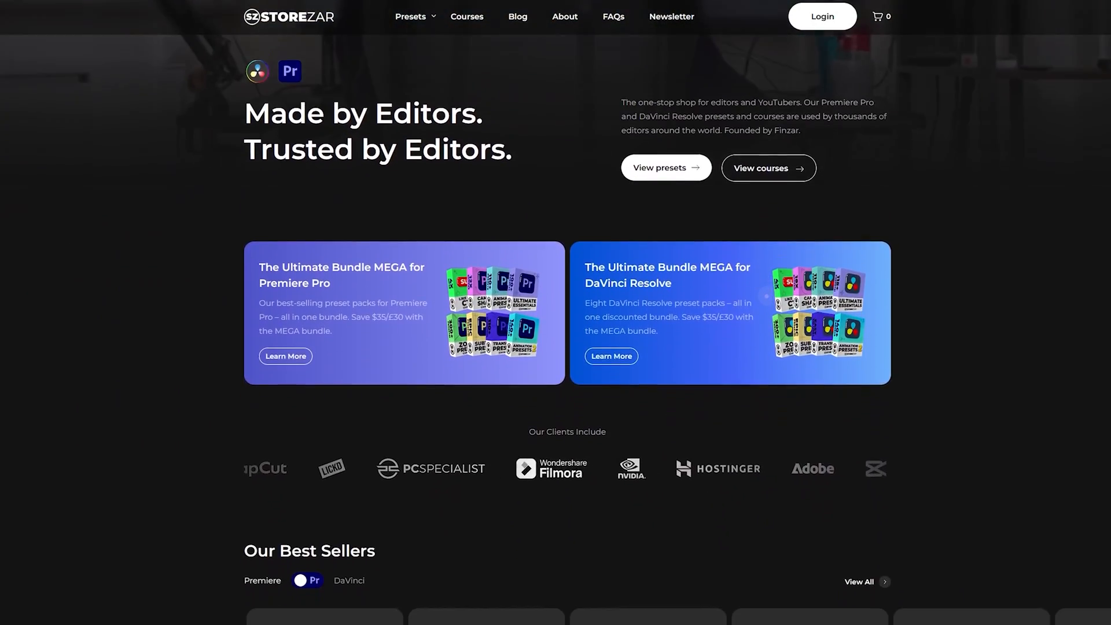